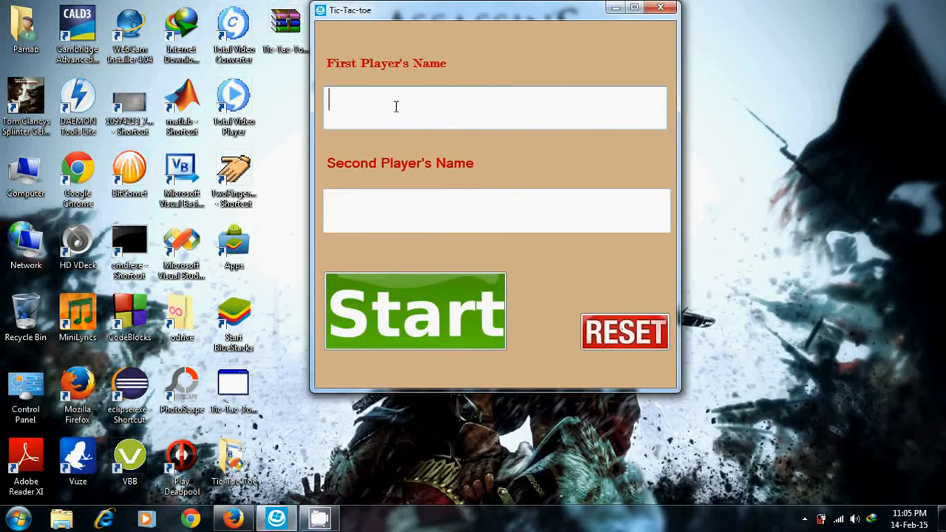
Enter Jack as the first player's name and Smith as the second player's name
{"action": "type", "text": "Jack"}
{"action": "left_click", "coordinate": [496, 211]}
{"action": "type", "text": "Sm"}
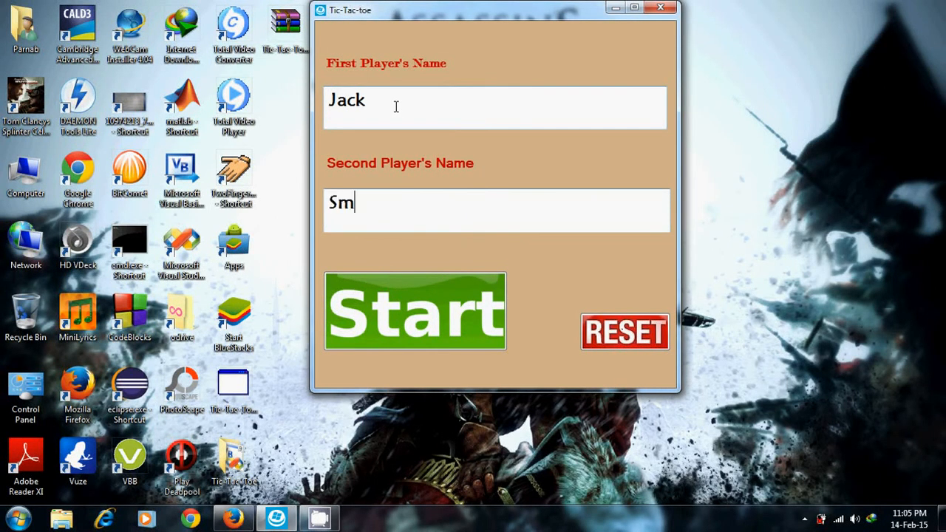
{"action": "type", "text": "ith"}
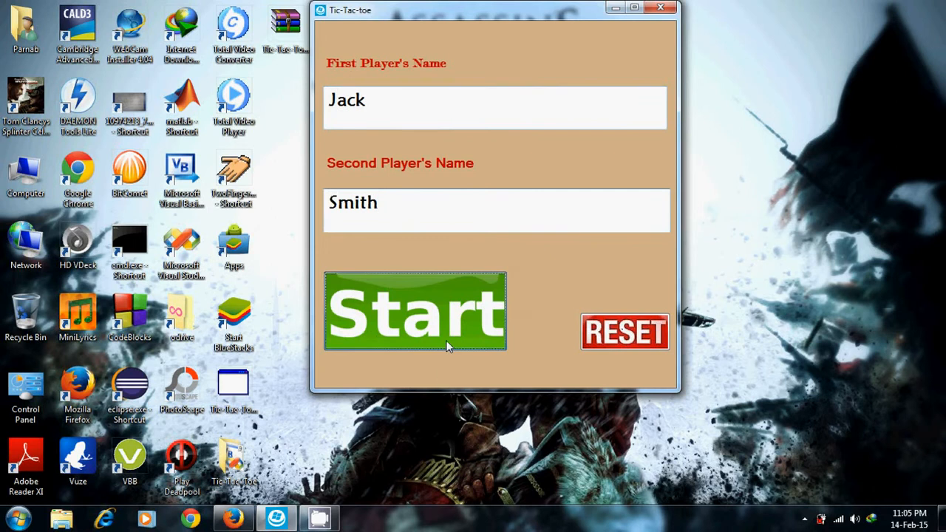
Start the Jack vs Smith game, play alternate marks until Jack wins on a diagonal, and dismiss the winner message
{"action": "left_click", "coordinate": [415, 311]}
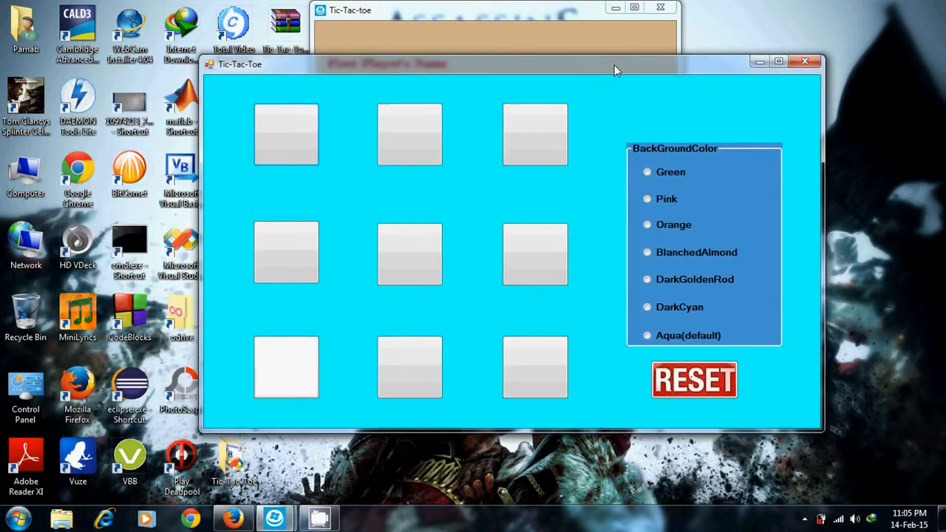
{"action": "left_click", "coordinate": [535, 133]}
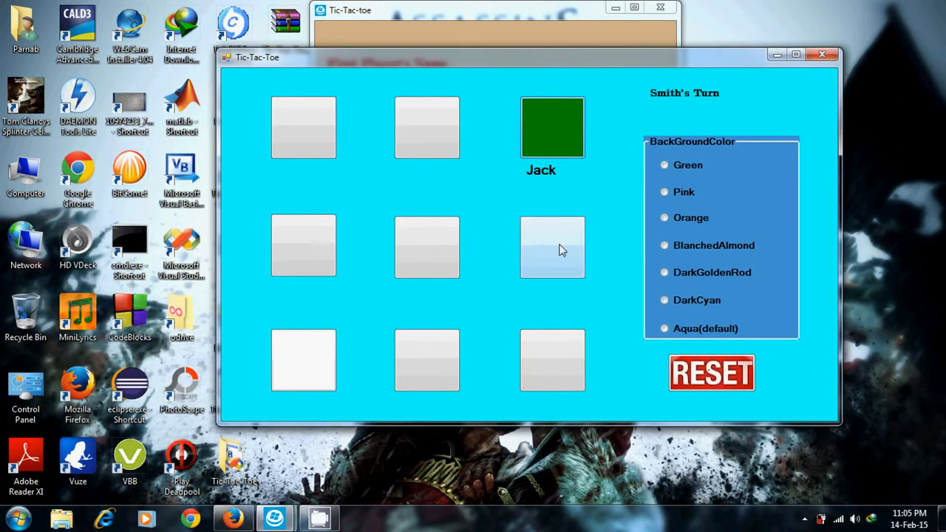
{"action": "left_click", "coordinate": [553, 247]}
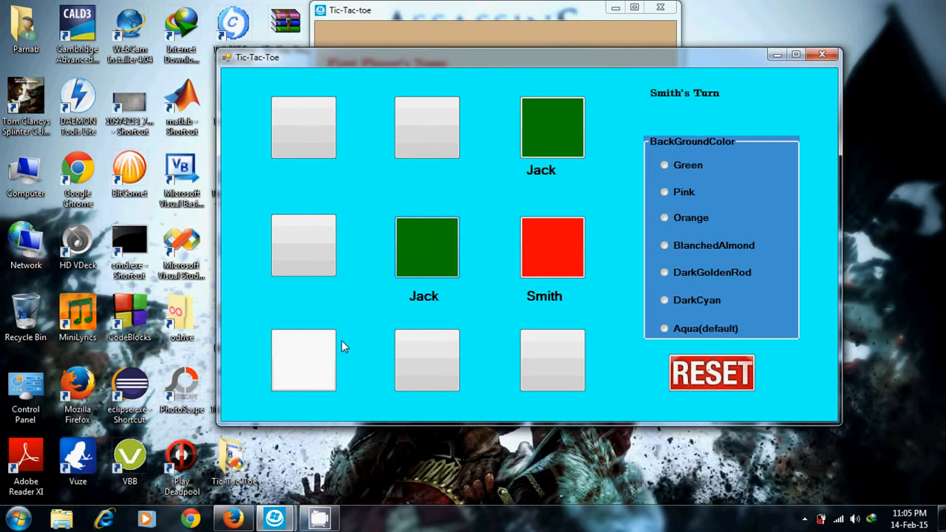
{"action": "left_click", "coordinate": [303, 361]}
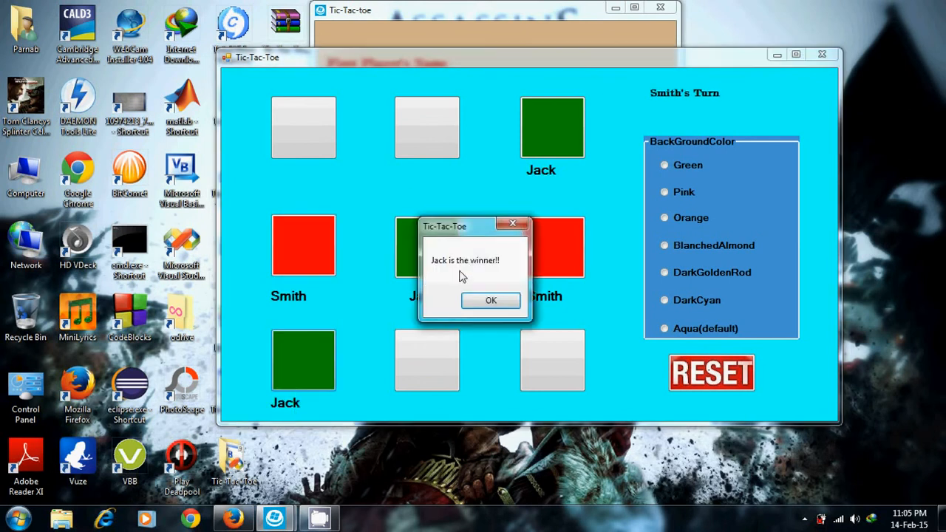
{"action": "left_click", "coordinate": [490, 300]}
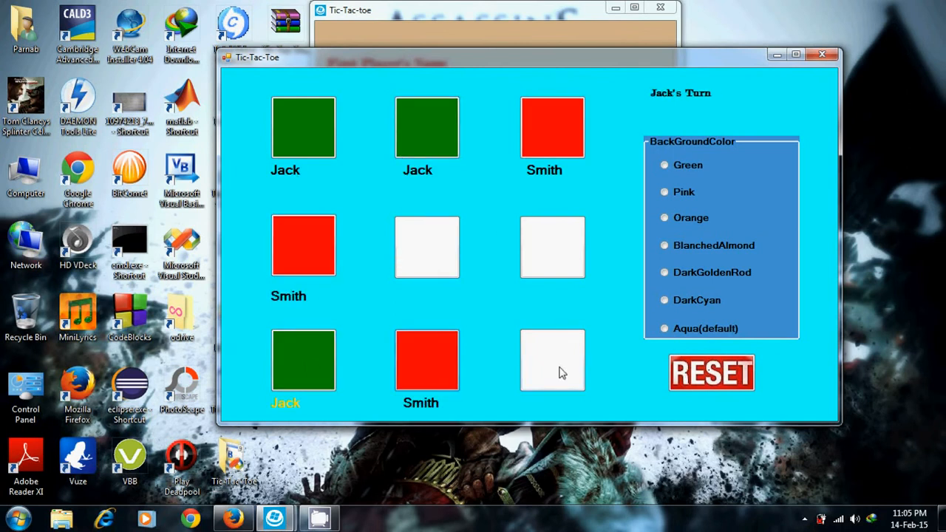
{"action": "left_click", "coordinate": [552, 360]}
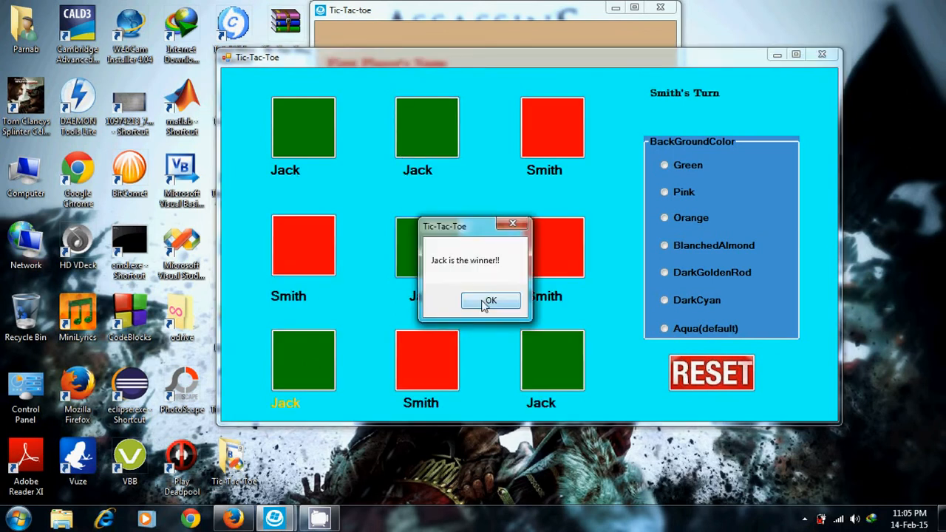
{"action": "left_click", "coordinate": [491, 301]}
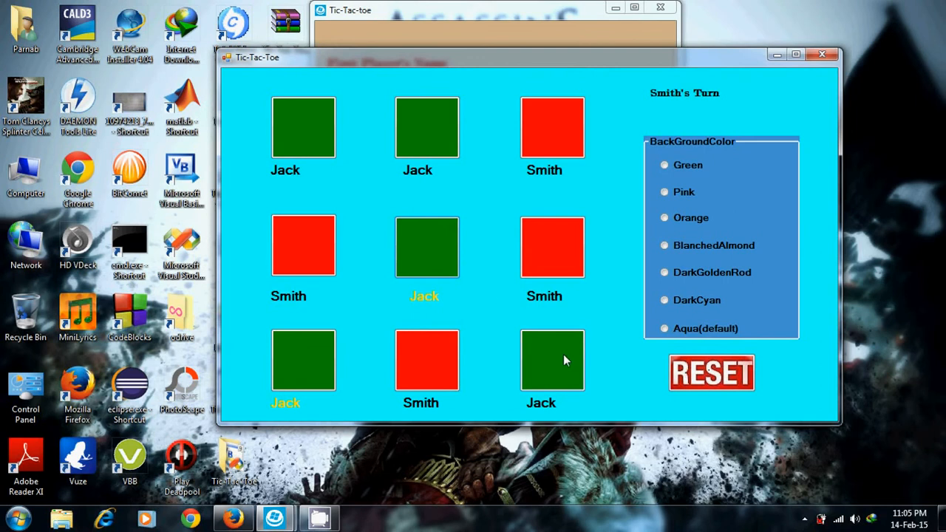
Switch the board background to BlanchedAlmond, fill the grid alternately to a full board, and dismiss the 'IT IS TIE' message
{"action": "left_click", "coordinate": [711, 373]}
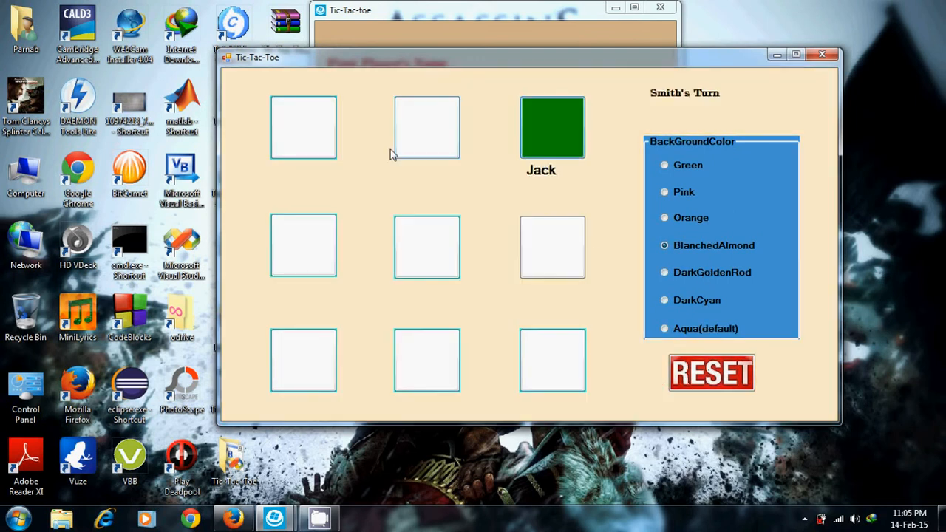
{"action": "left_click", "coordinate": [425, 125]}
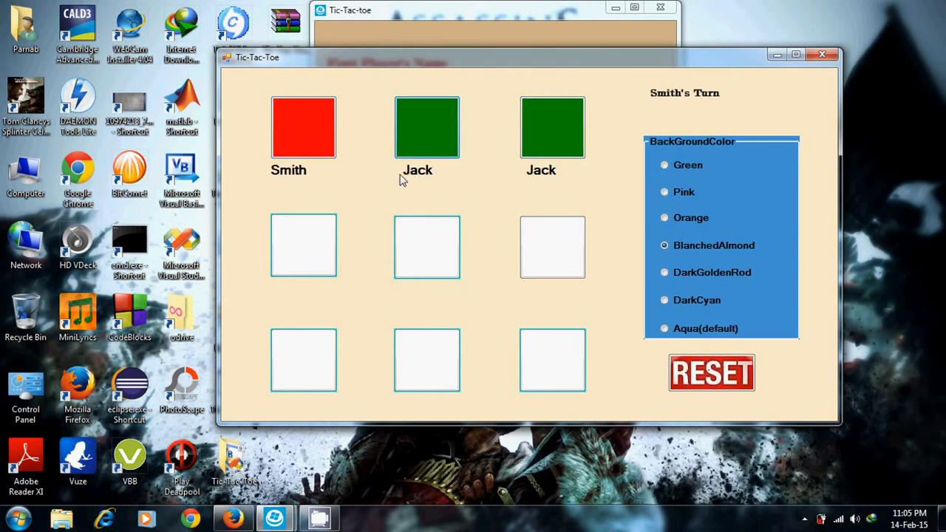
{"action": "left_click", "coordinate": [553, 245]}
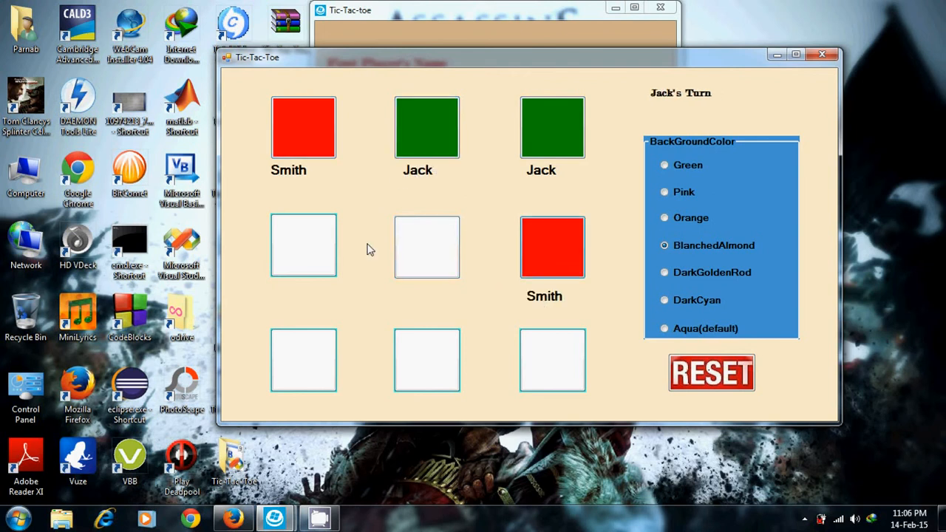
{"action": "left_click", "coordinate": [426, 247]}
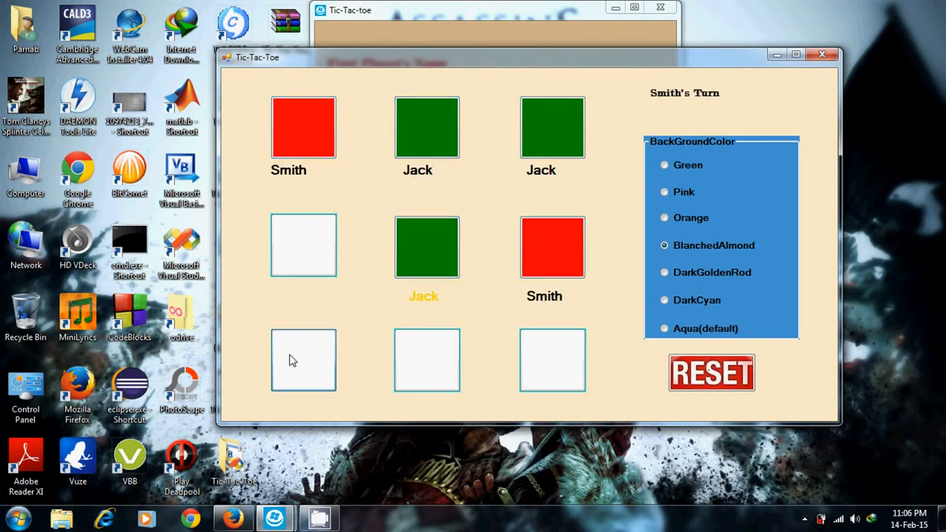
{"action": "left_click", "coordinate": [303, 360]}
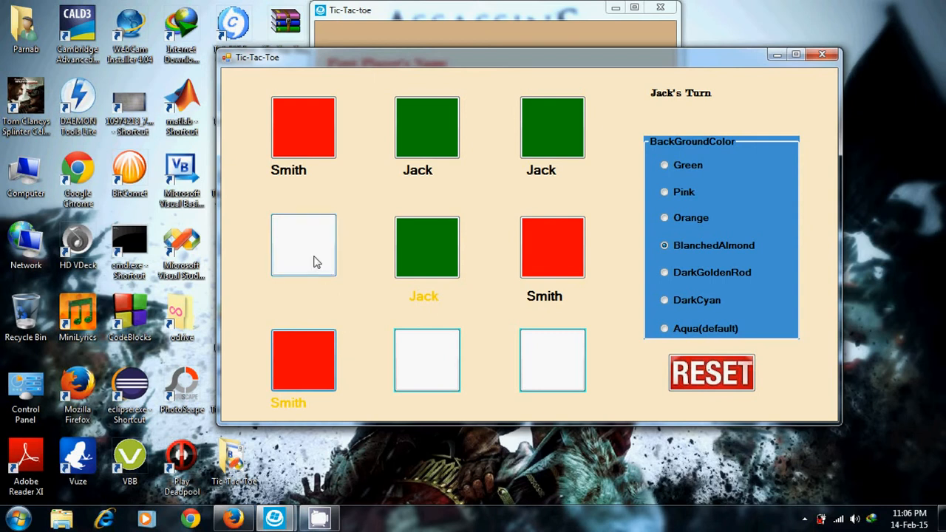
{"action": "left_click", "coordinate": [303, 245]}
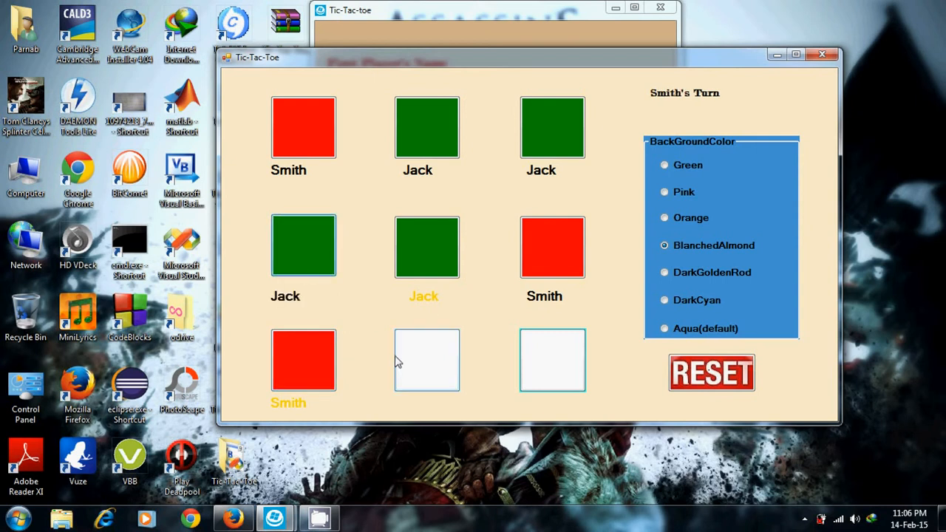
{"action": "left_click", "coordinate": [553, 361]}
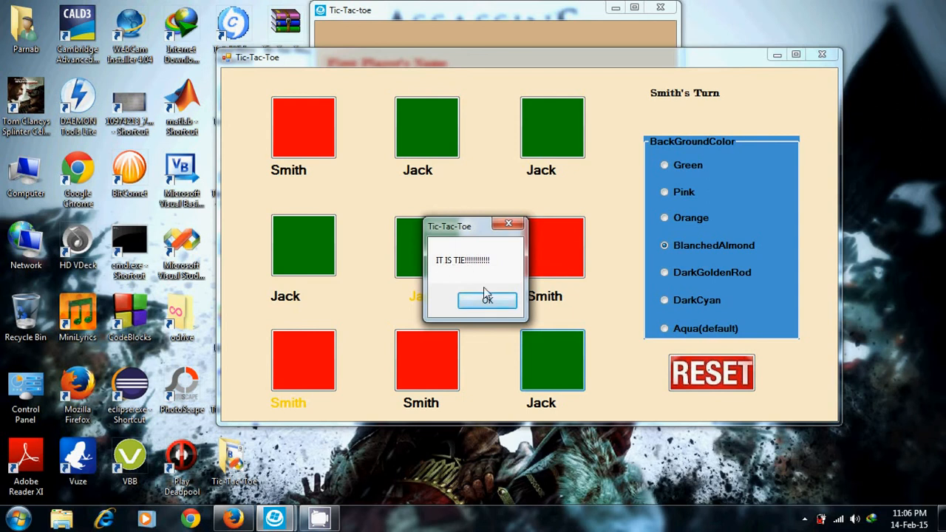
{"action": "left_click", "coordinate": [488, 302]}
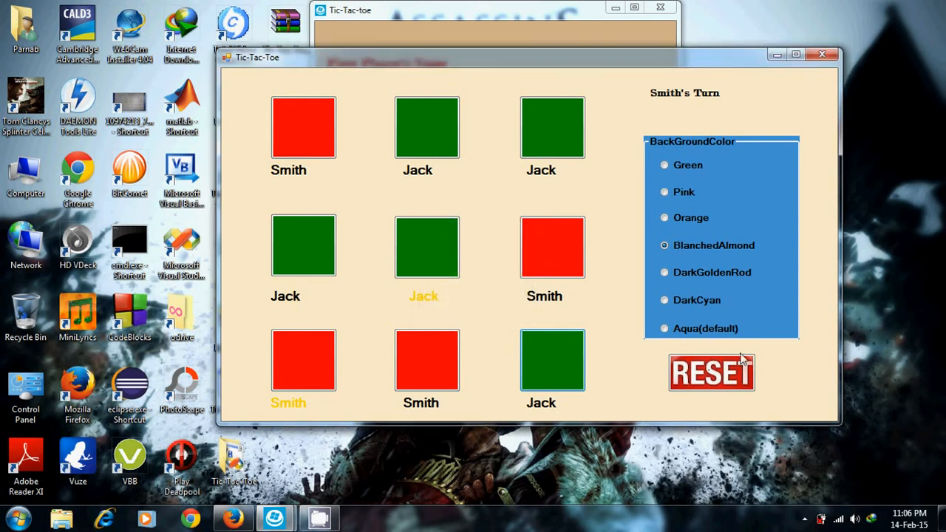
RESET to blank names, attempt Start, and dismiss the 'Empty Name Field(s) Found' warning
{"action": "left_click", "coordinate": [665, 298]}
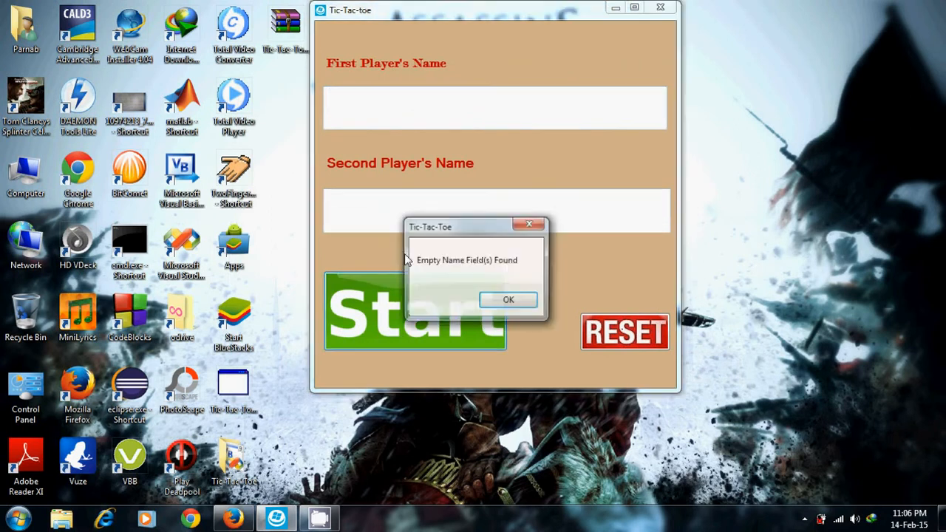
{"action": "left_click", "coordinate": [508, 299]}
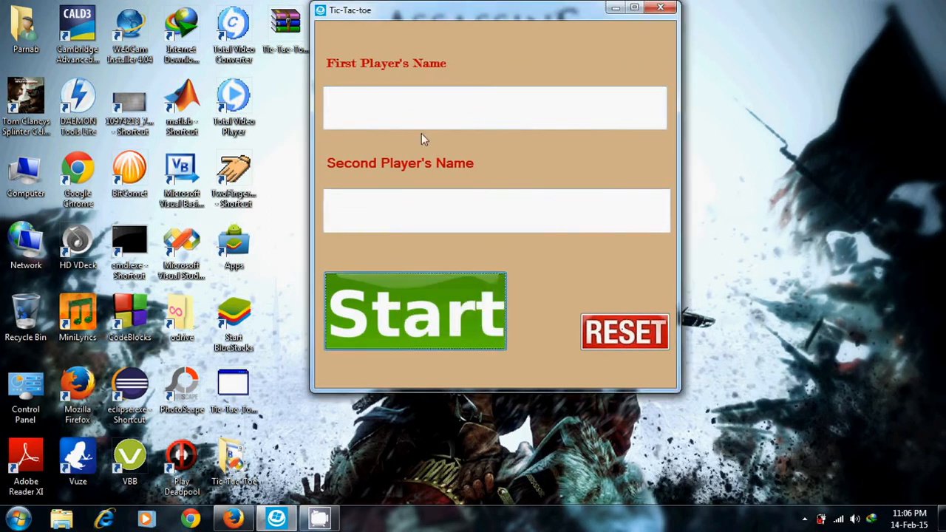
Name both players Jack, start past the same-name warning, play until Jack wins, then RESET to name entry
{"action": "type", "text": "Ja"}
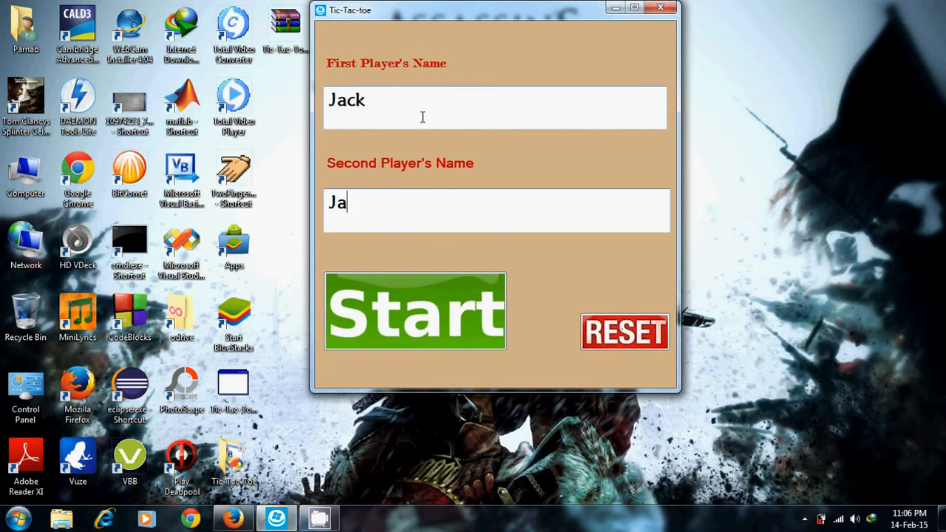
{"action": "left_click", "coordinate": [415, 311]}
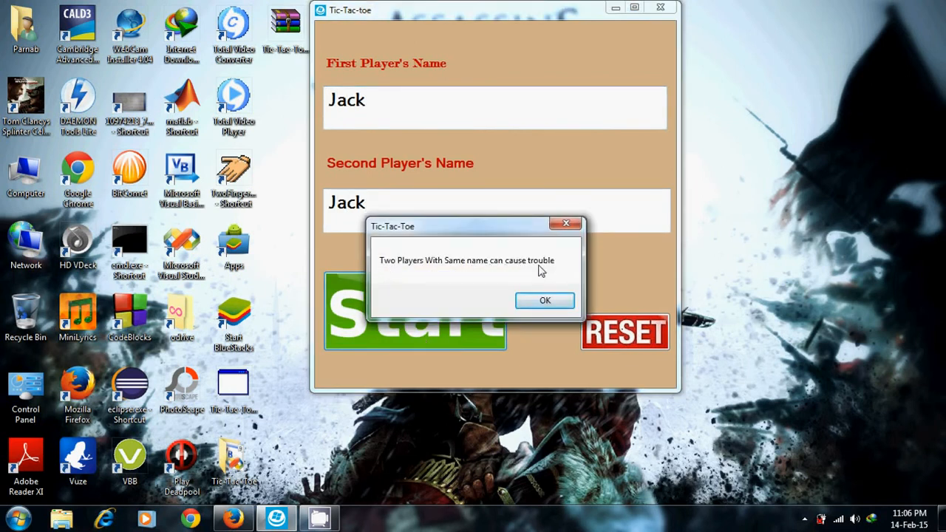
{"action": "left_click", "coordinate": [544, 300]}
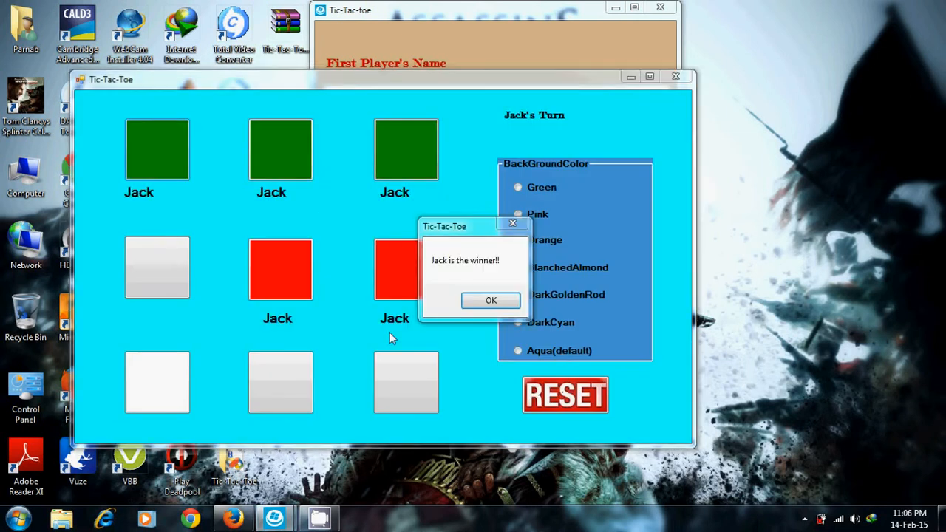
{"action": "left_click", "coordinate": [490, 300]}
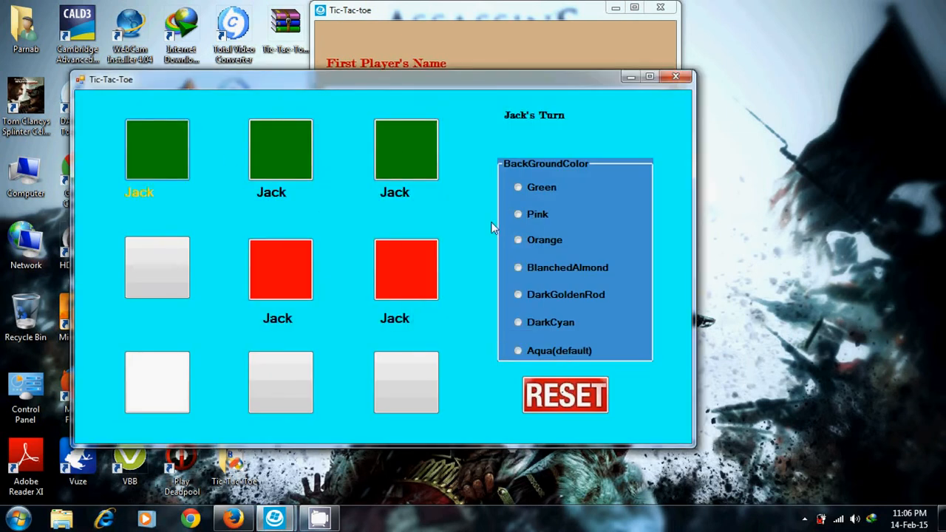
{"action": "left_click", "coordinate": [518, 213]}
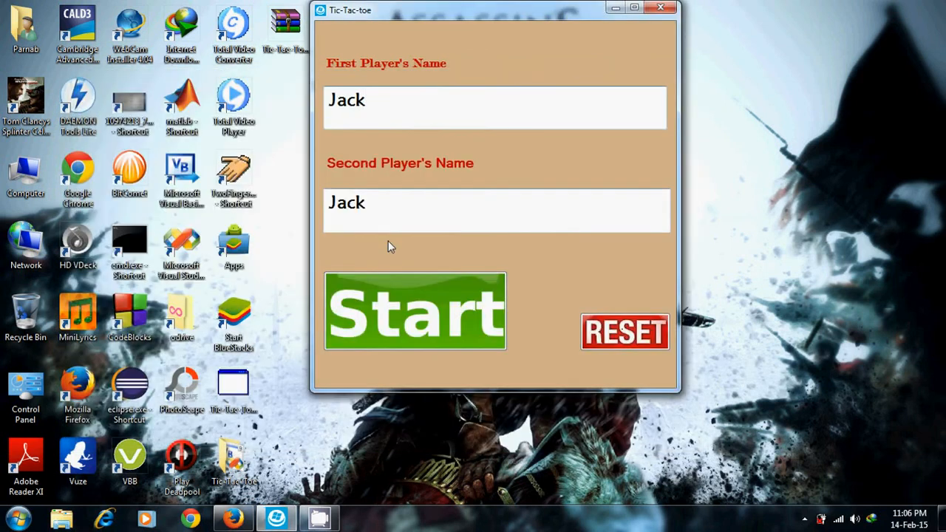
Play Jack1 against Jack22 to a full-board tie, dismiss the tie message, and RESET both names
{"action": "left_click", "coordinate": [415, 310]}
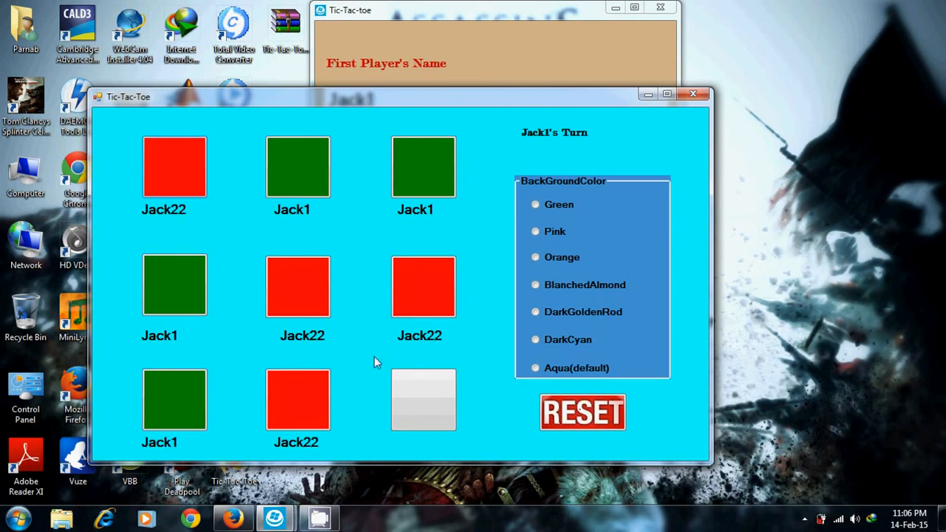
{"action": "left_click", "coordinate": [422, 399]}
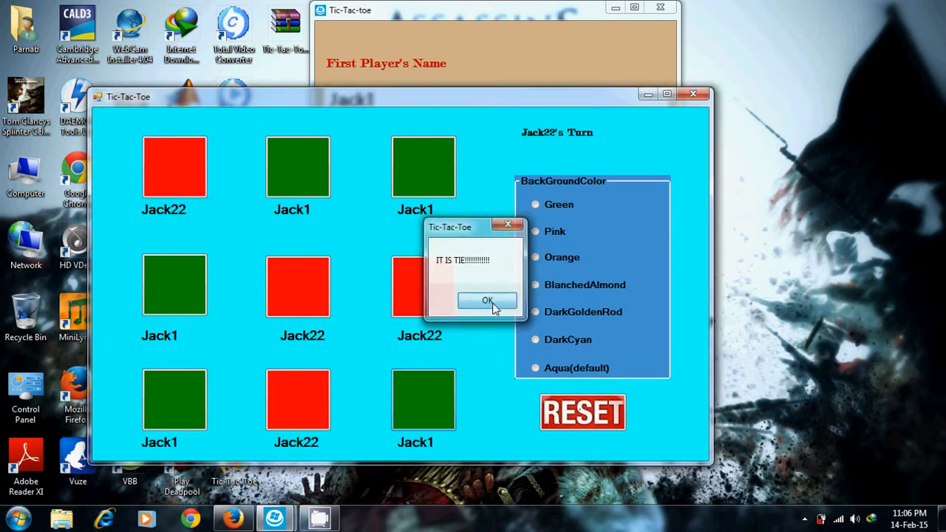
{"action": "left_click", "coordinate": [487, 301]}
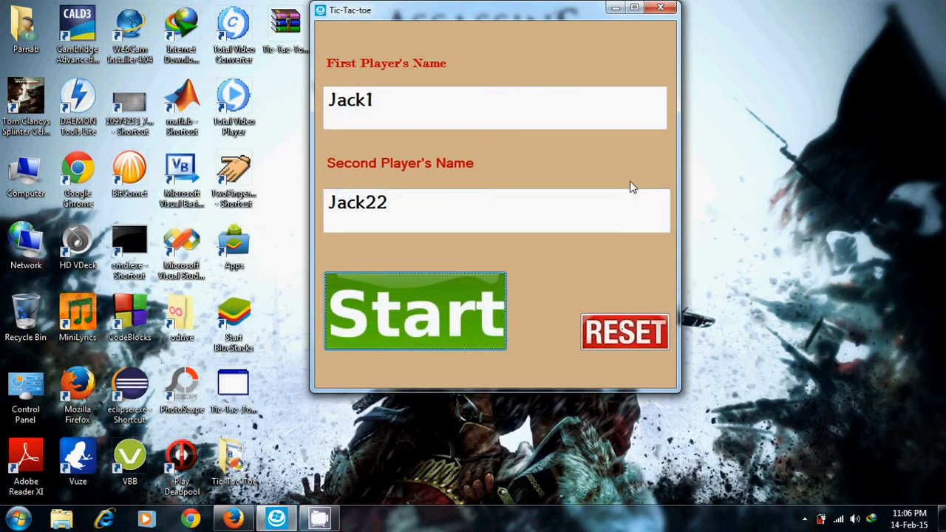
{"action": "left_click", "coordinate": [623, 331]}
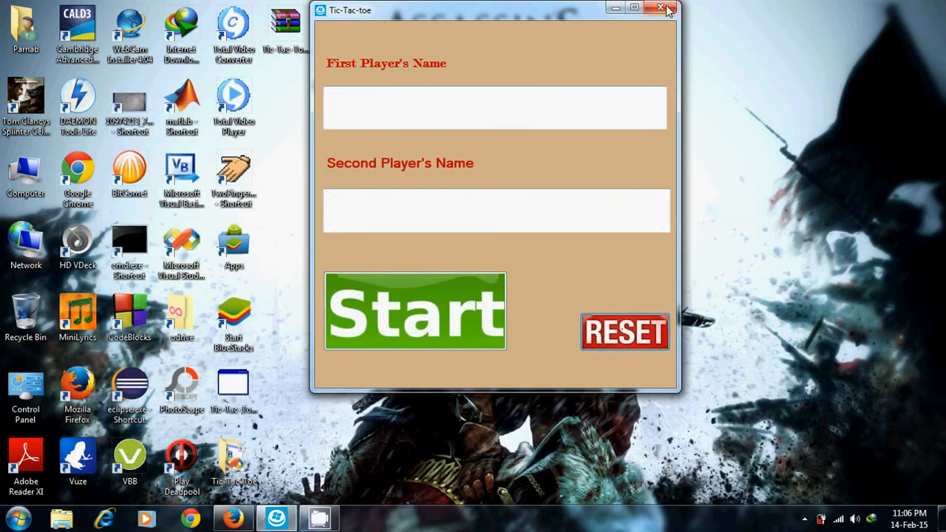